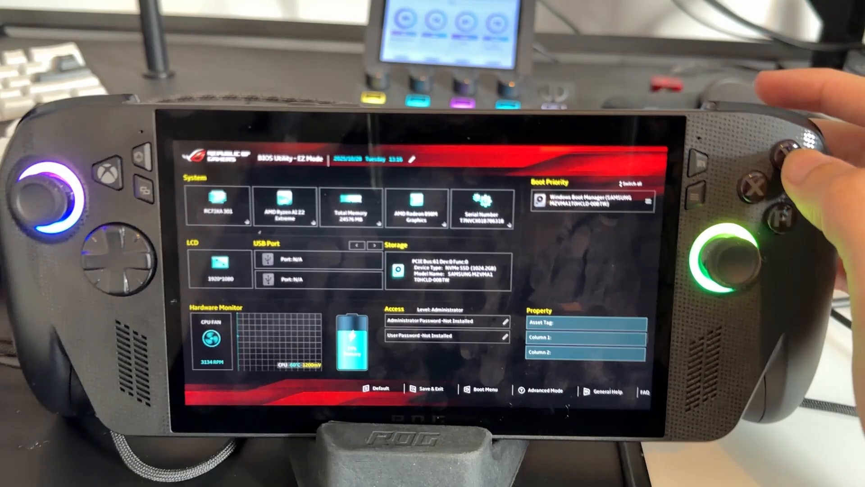
Launch MyASUS in UEFI Cloud Recovery from the EZ Mode BIOS screen.
left_click(541, 390)
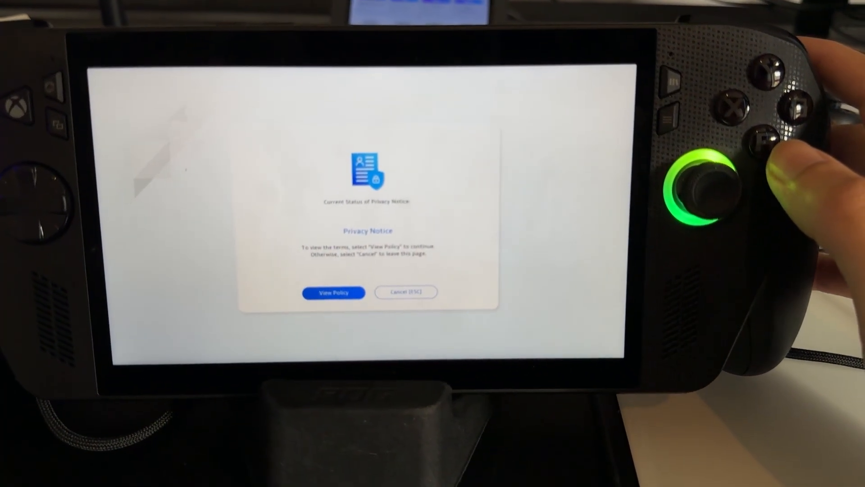
View the privacy policy and agree to the notice so the network check starts.
left_click(334, 292)
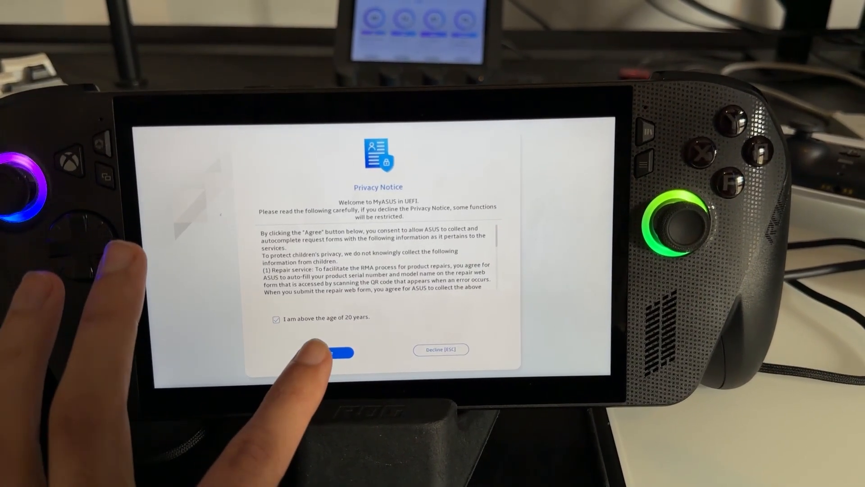
left_click(341, 352)
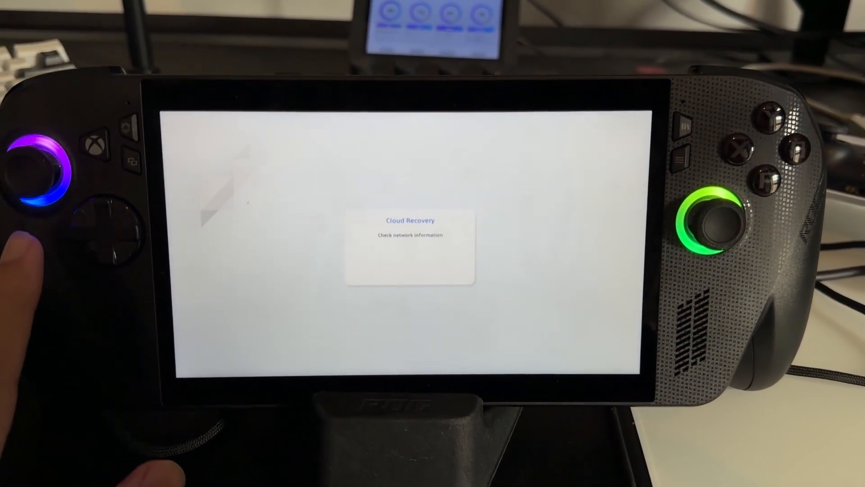